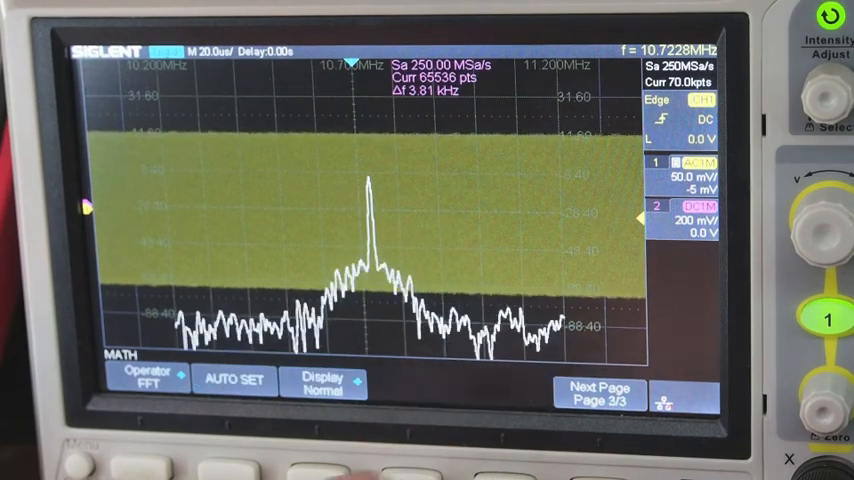
Set the FFT display mode to Max-Hold on MATH FFT page 3/3
left_click(324, 383)
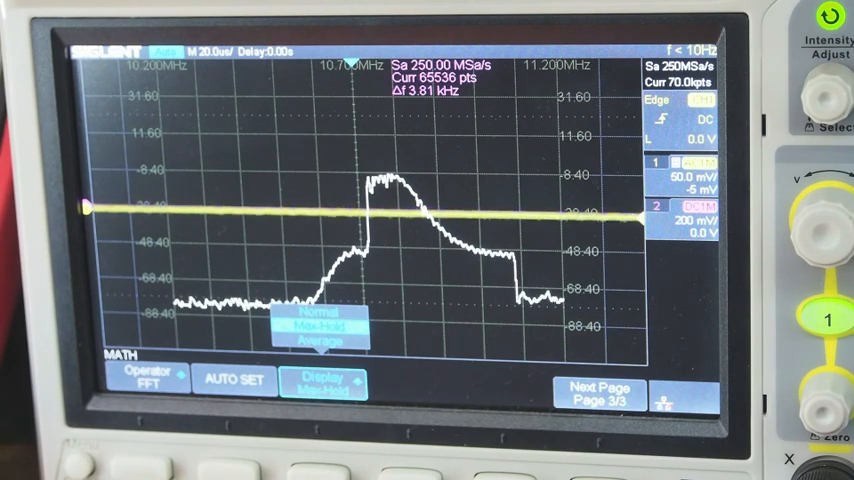
After the Max-Hold envelope fills the 10.7 MHz passband, open the REF WAVE menu
left_click(324, 382)
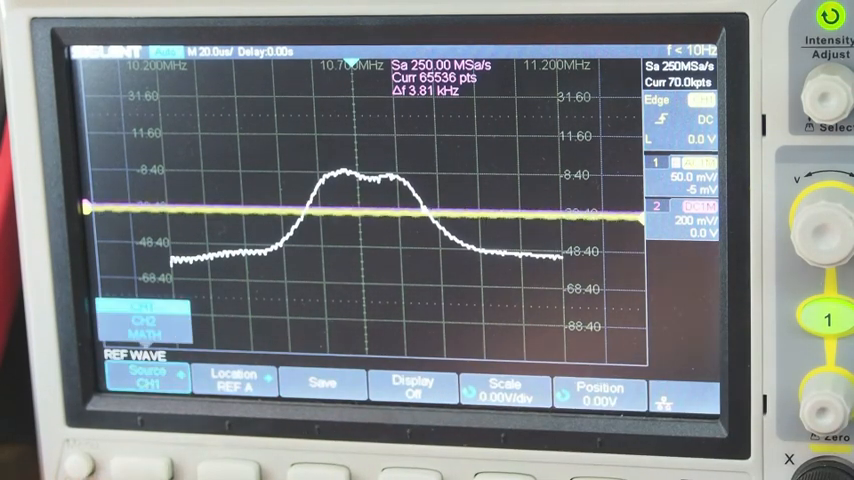
Save the MATH FFT trace to reference location REF A
left_click(145, 380)
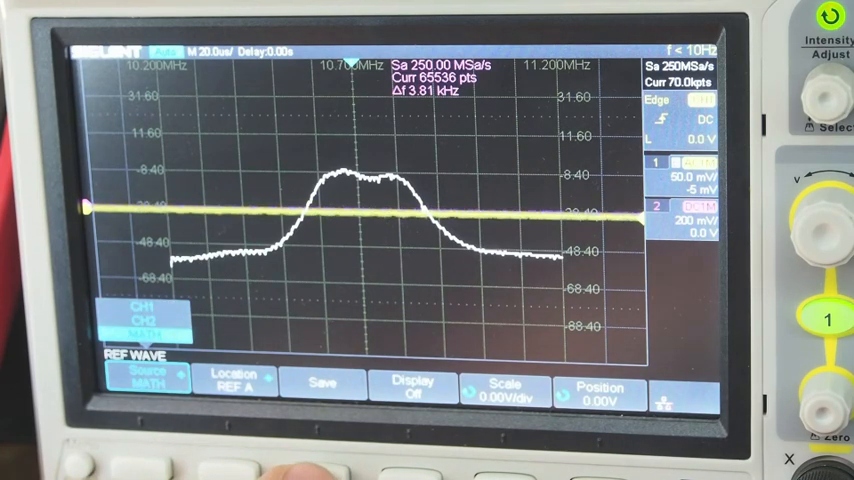
left_click(323, 384)
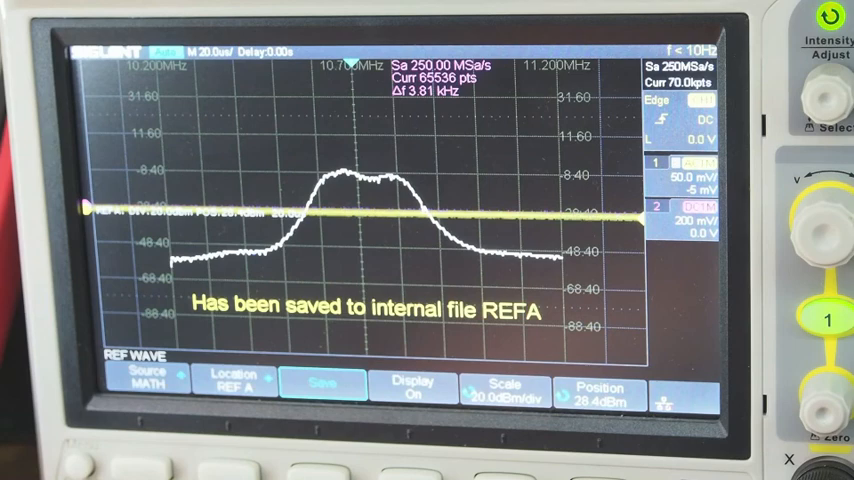